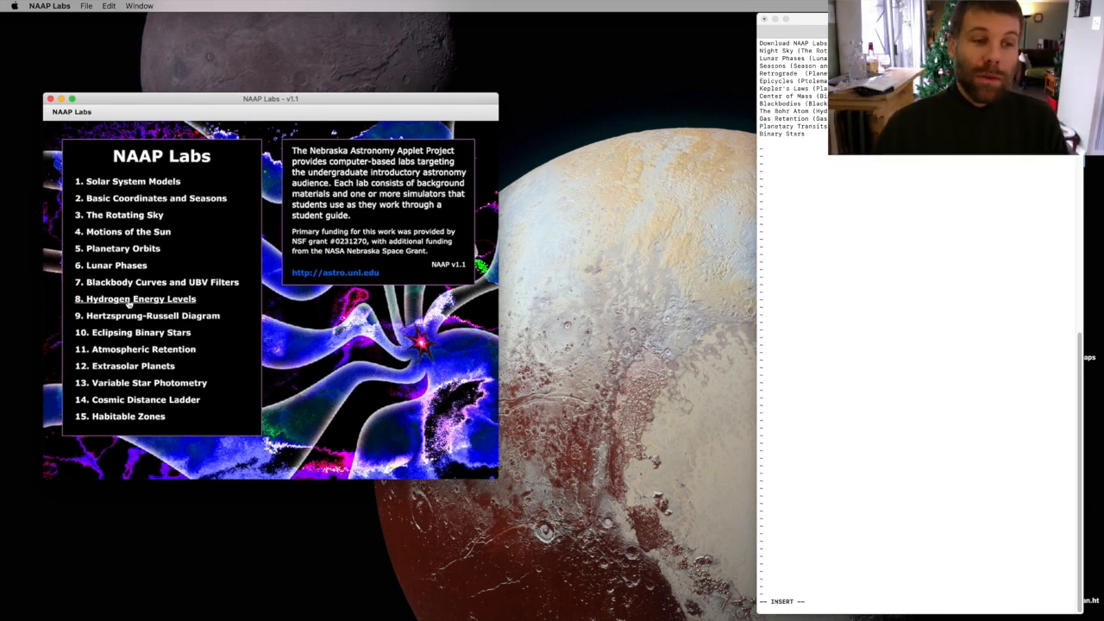
# - Launch the Hydrogen Atom Simulator from the Hydrogen Energy Levels lab and position its window
pyautogui.click(134, 299)
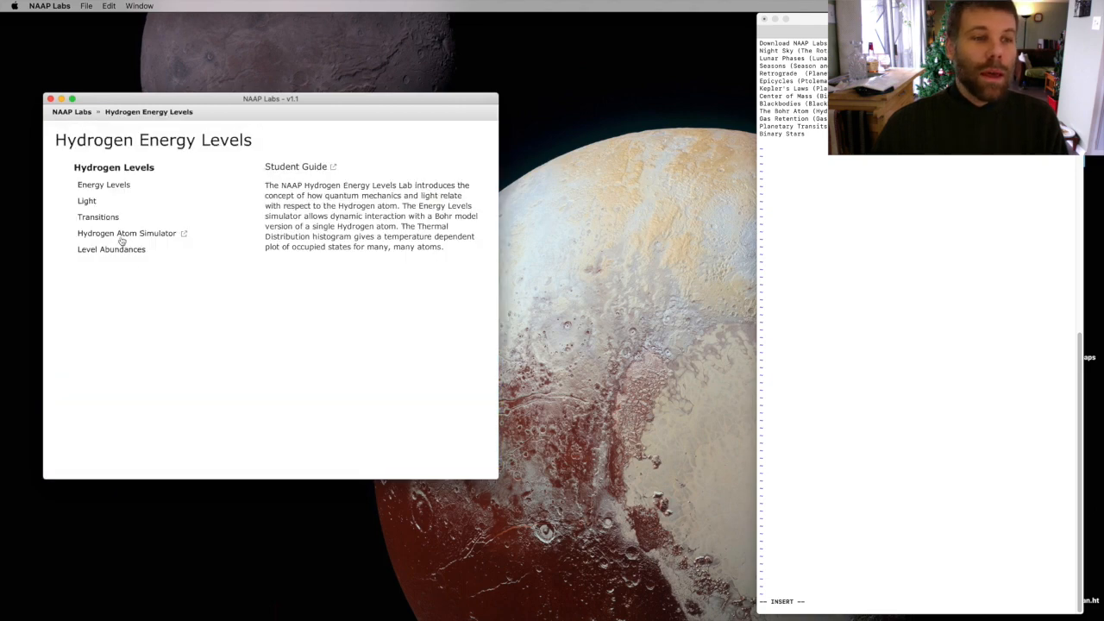
pyautogui.click(127, 233)
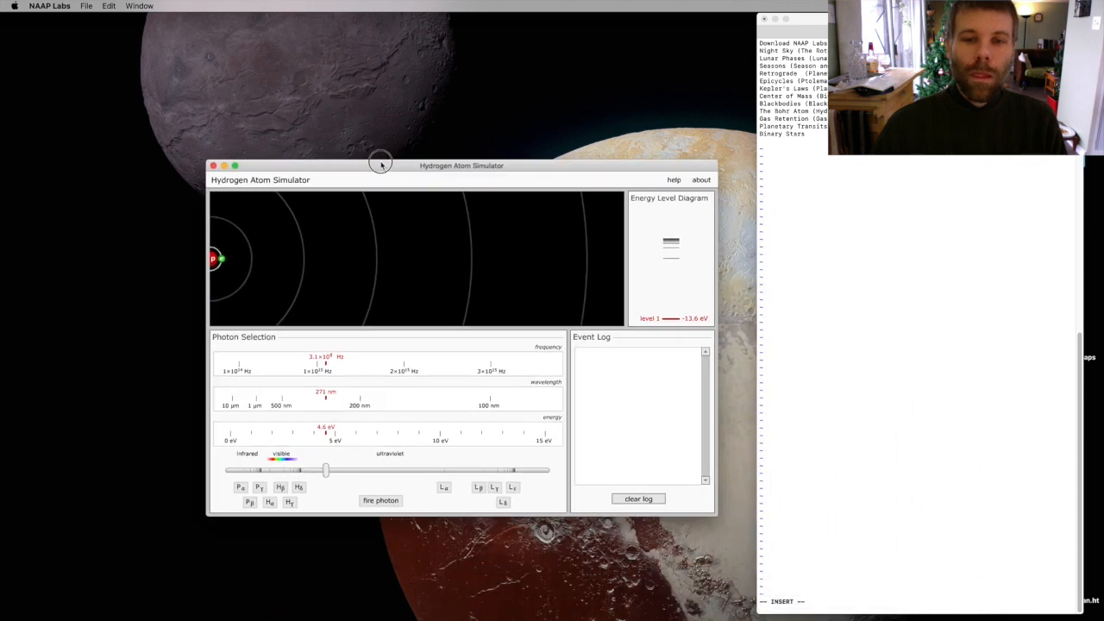
pyautogui.moveTo(381, 165); pyautogui.dragTo(412, 138)
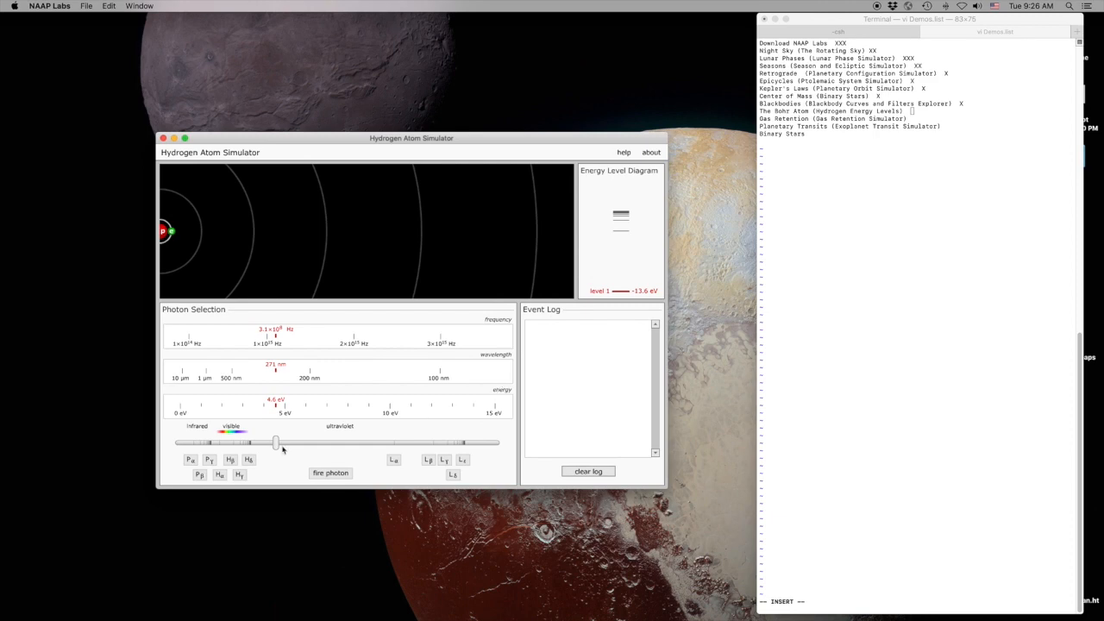
# - Fire a 0.03 eV infrared photon at the level-1 atom, logged as not absorbed
pyautogui.moveTo(276, 442); pyautogui.dragTo(181, 439)
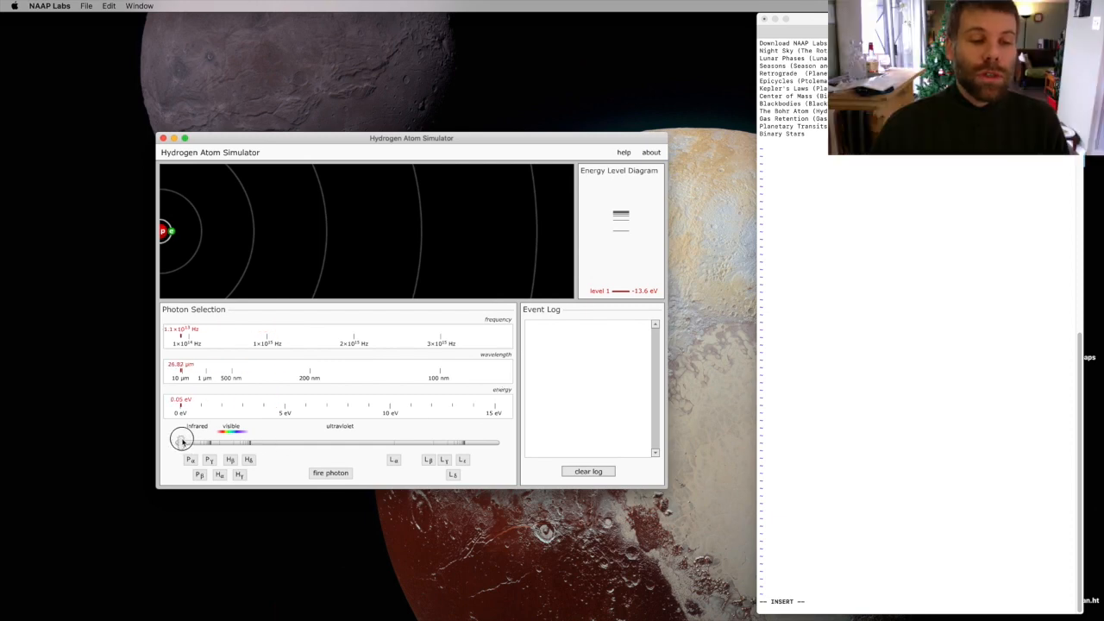
pyautogui.moveTo(182, 440); pyautogui.dragTo(178, 441)
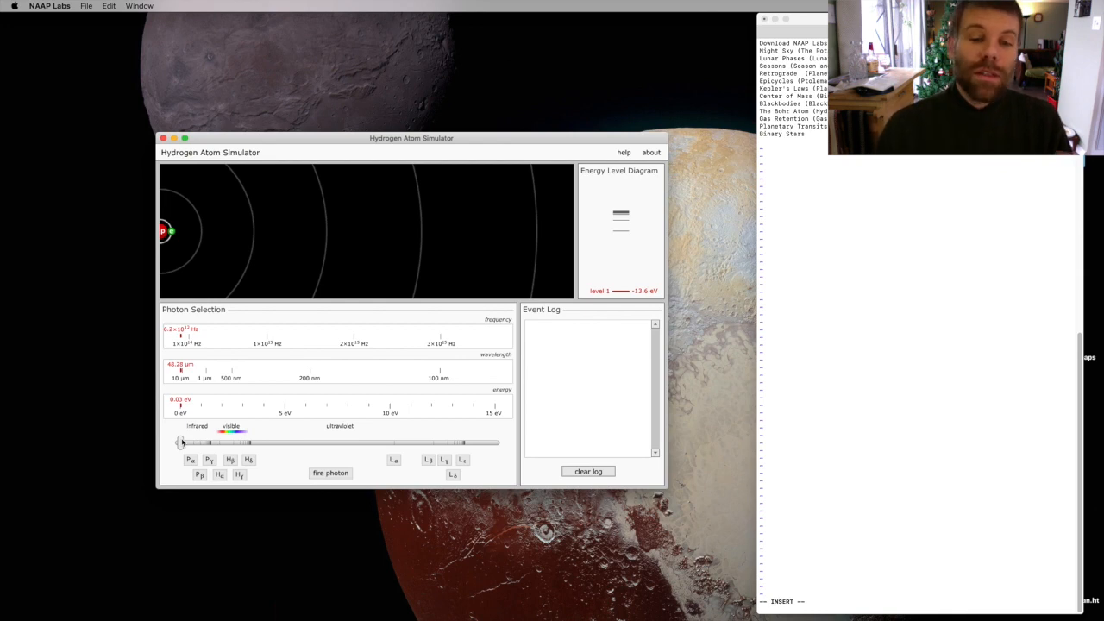
pyautogui.moveTo(330, 524)
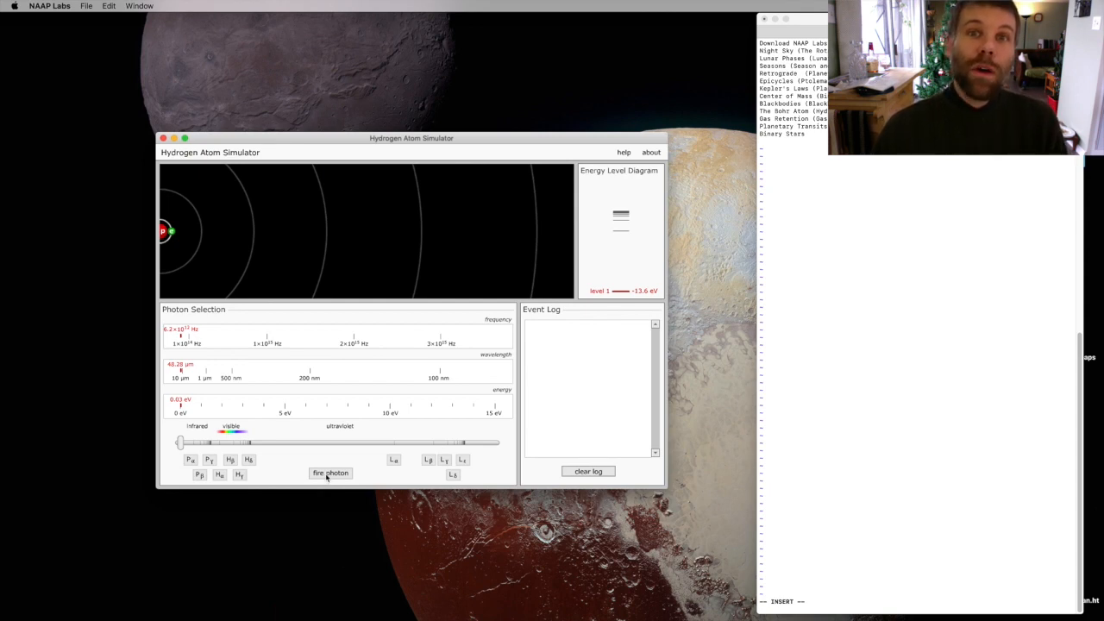
pyautogui.click(330, 473)
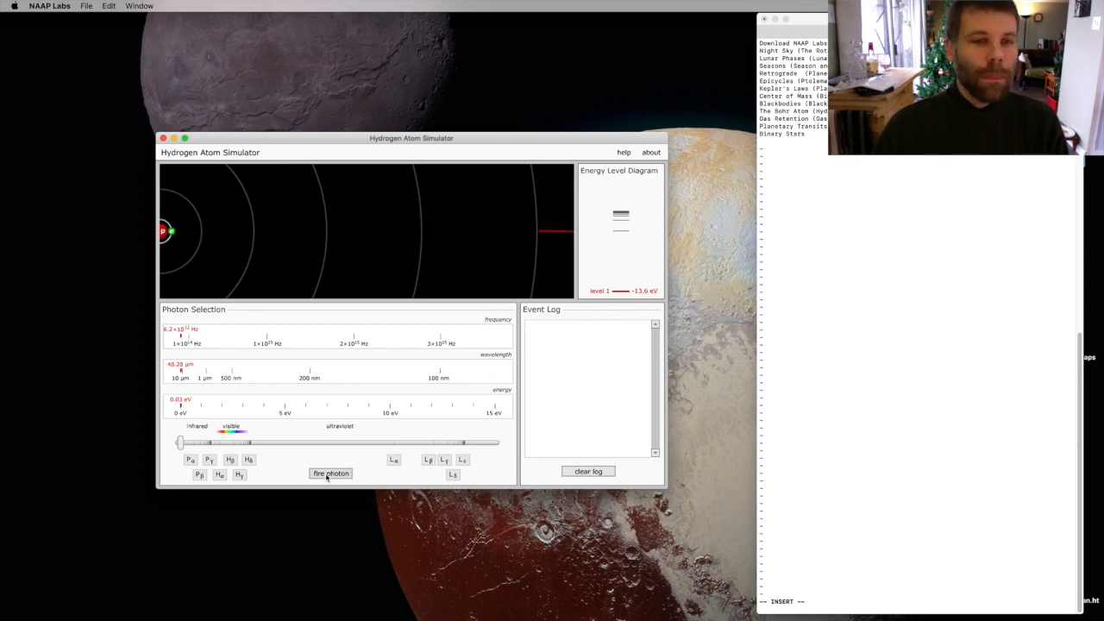
pyautogui.click(329, 473)
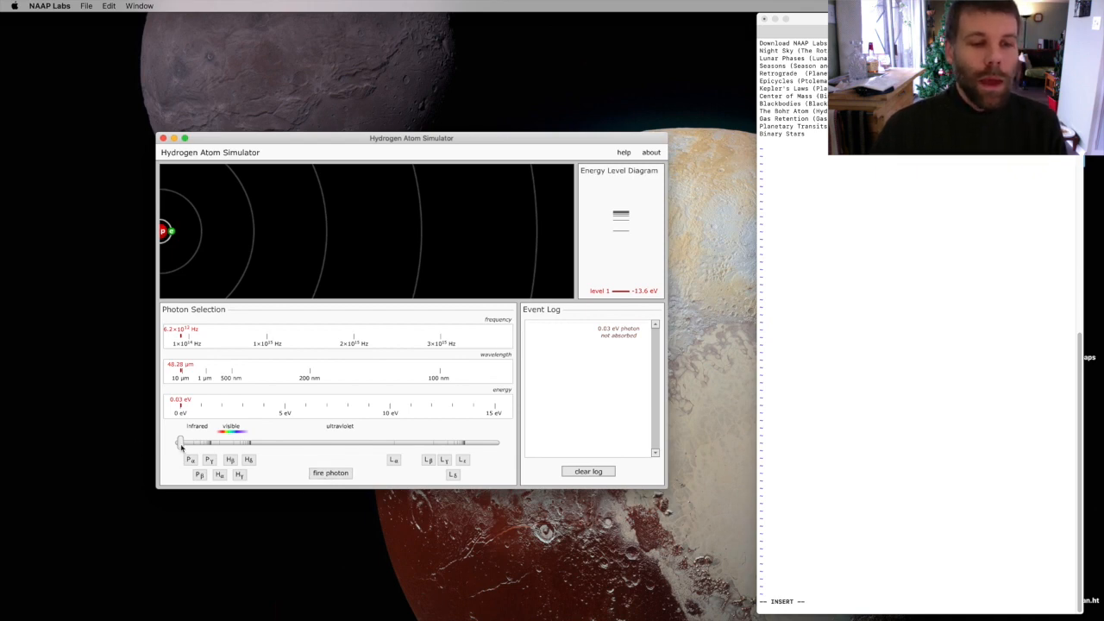
# - Fire 4.6, 0.26 and 3.9 eV photons at the atom, each logged as not absorbed
pyautogui.moveTo(179, 442); pyautogui.dragTo(276, 442)
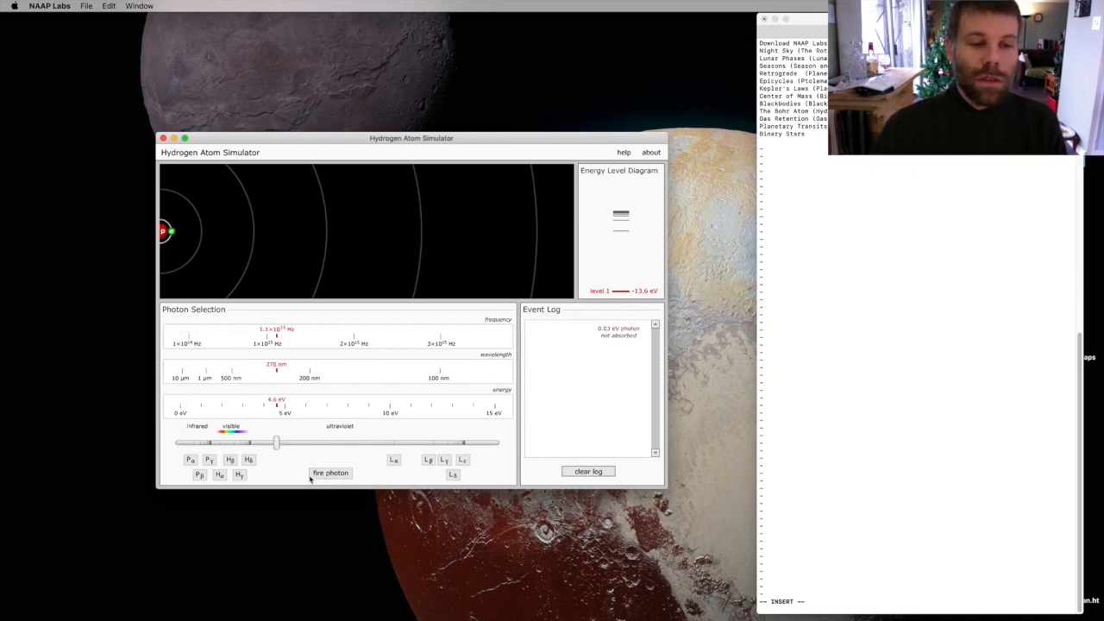
pyautogui.click(330, 473)
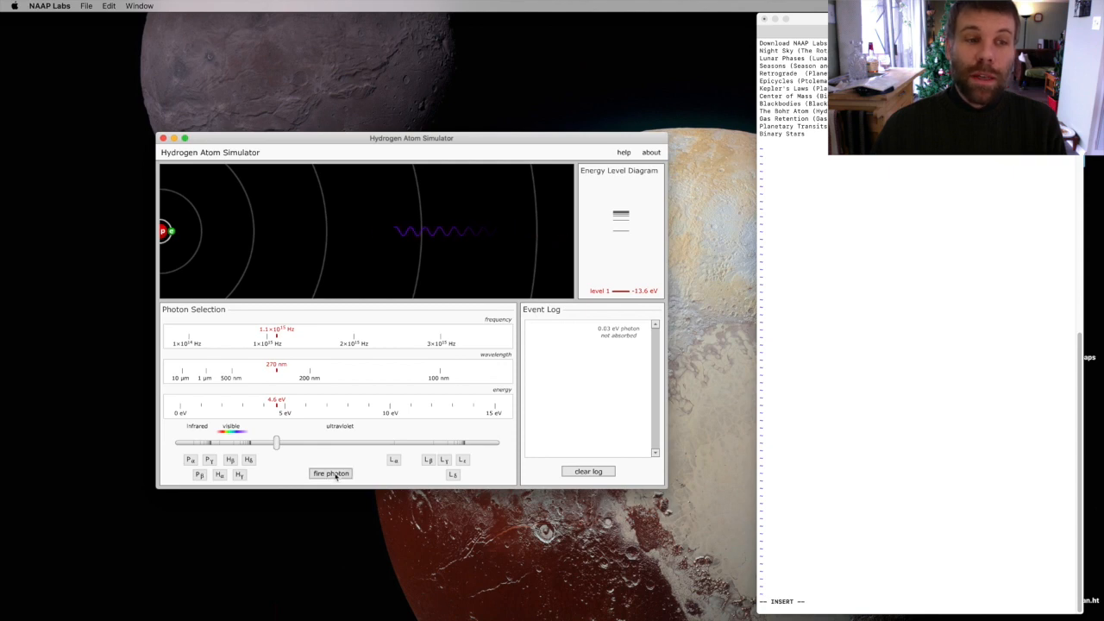
pyautogui.click(331, 473)
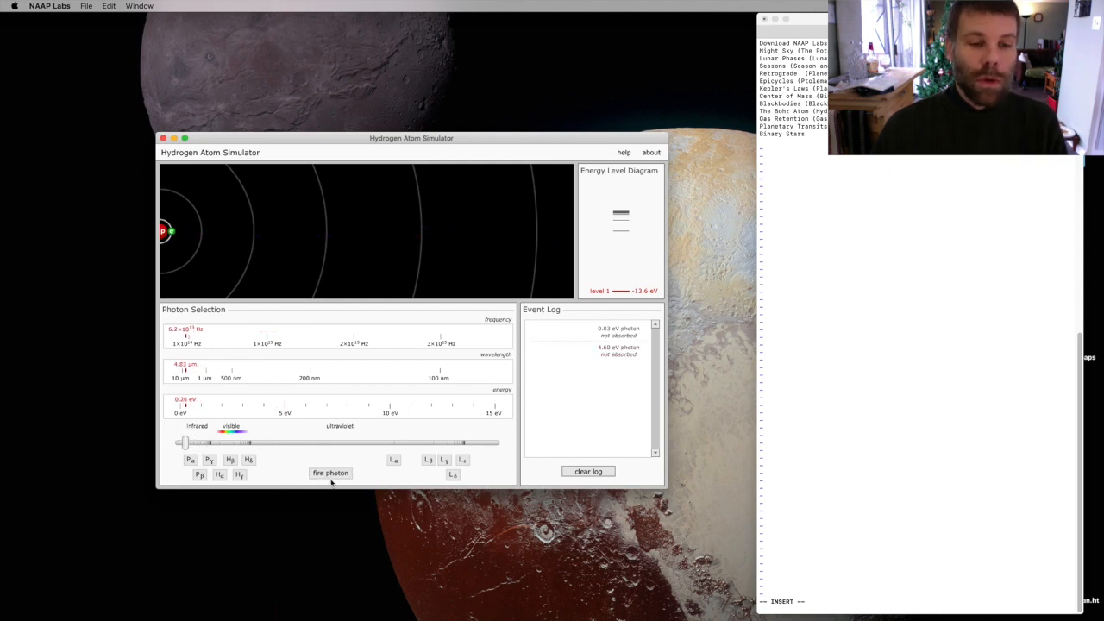
pyautogui.click(329, 473)
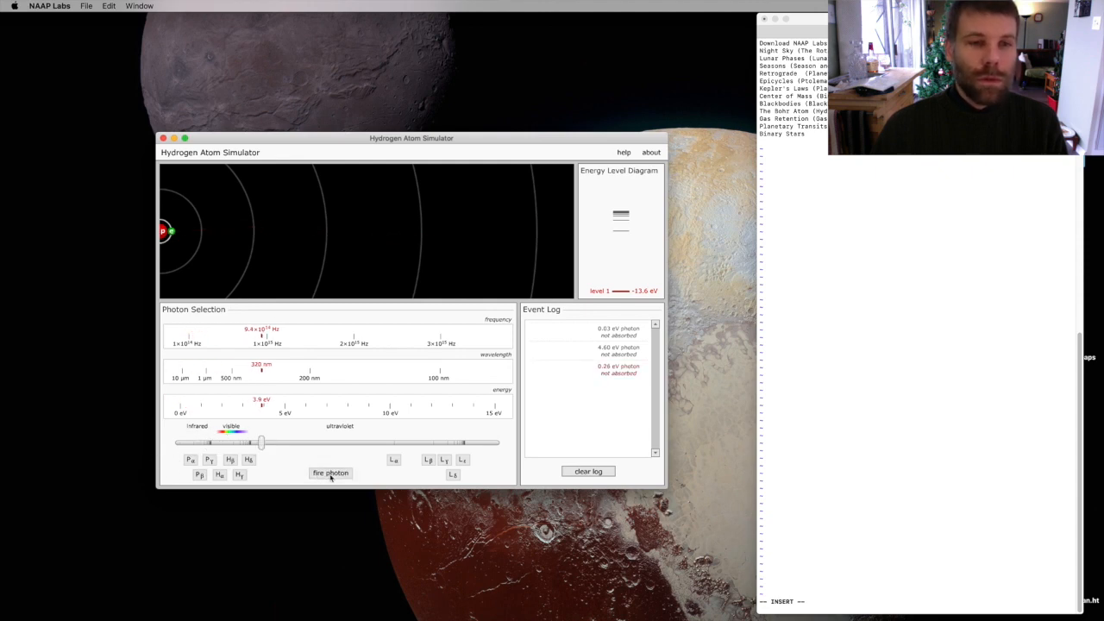
pyautogui.click(329, 472)
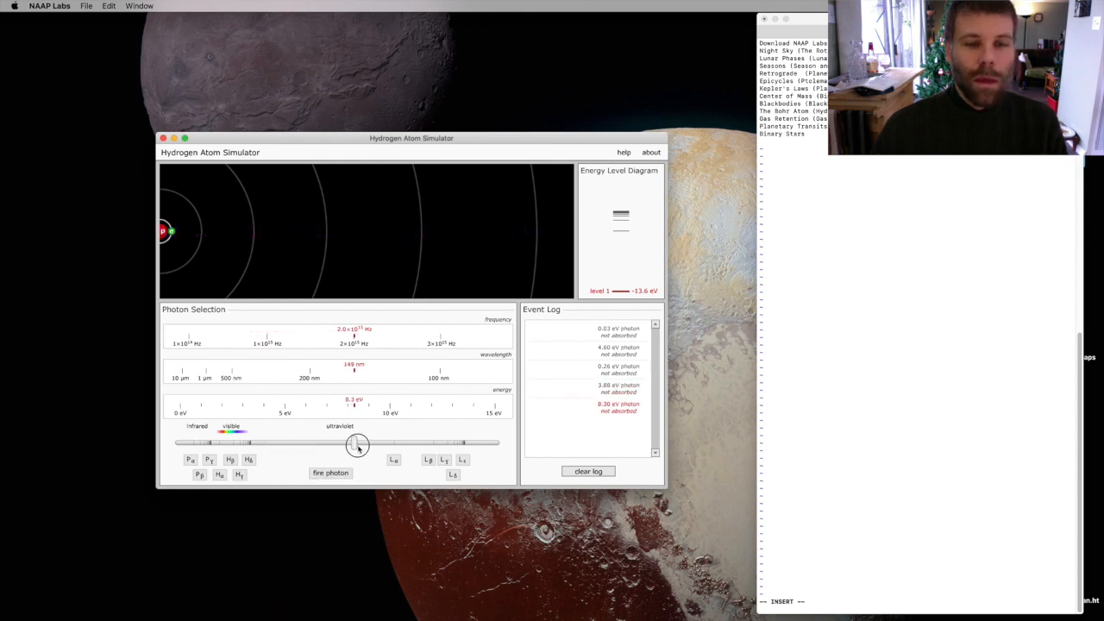
# - Fire an 11.6 eV photon at the atom
pyautogui.moveTo(356, 444); pyautogui.dragTo(421, 444)
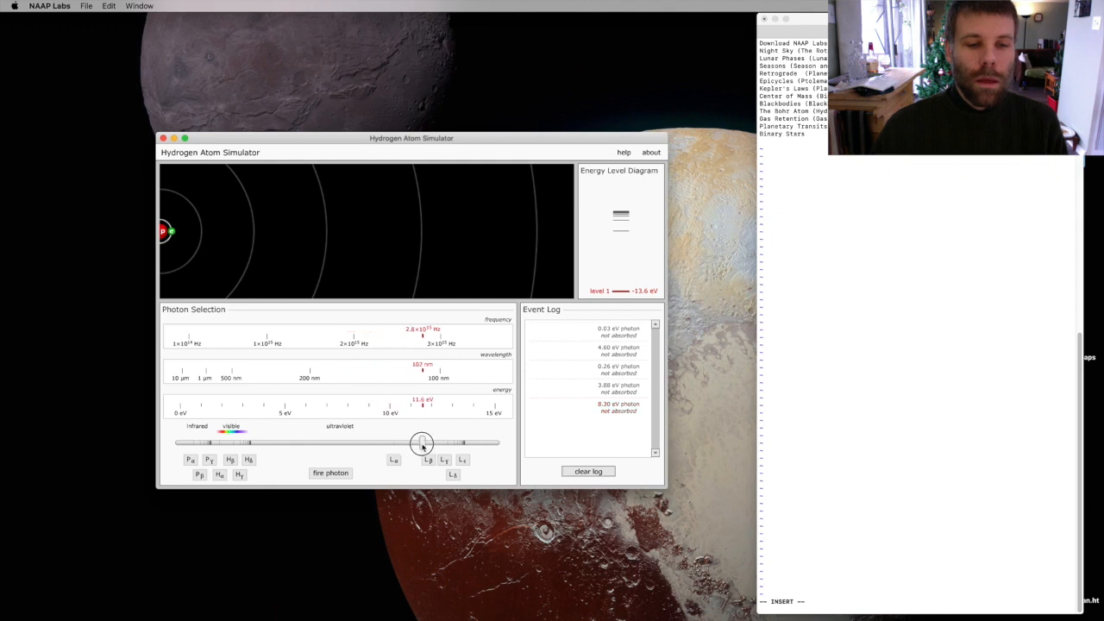
pyautogui.click(329, 472)
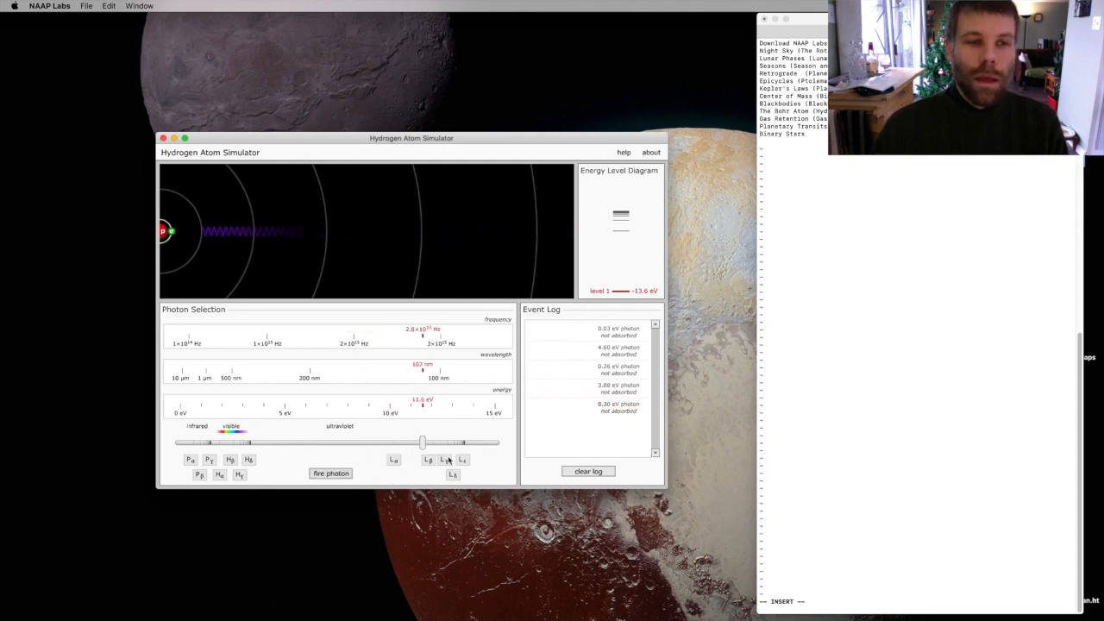
# - Fire several 14.1 eV photons, ionizing the atom with 10.20 eV recombination emissions
pyautogui.moveTo(422, 442); pyautogui.dragTo(472, 443)
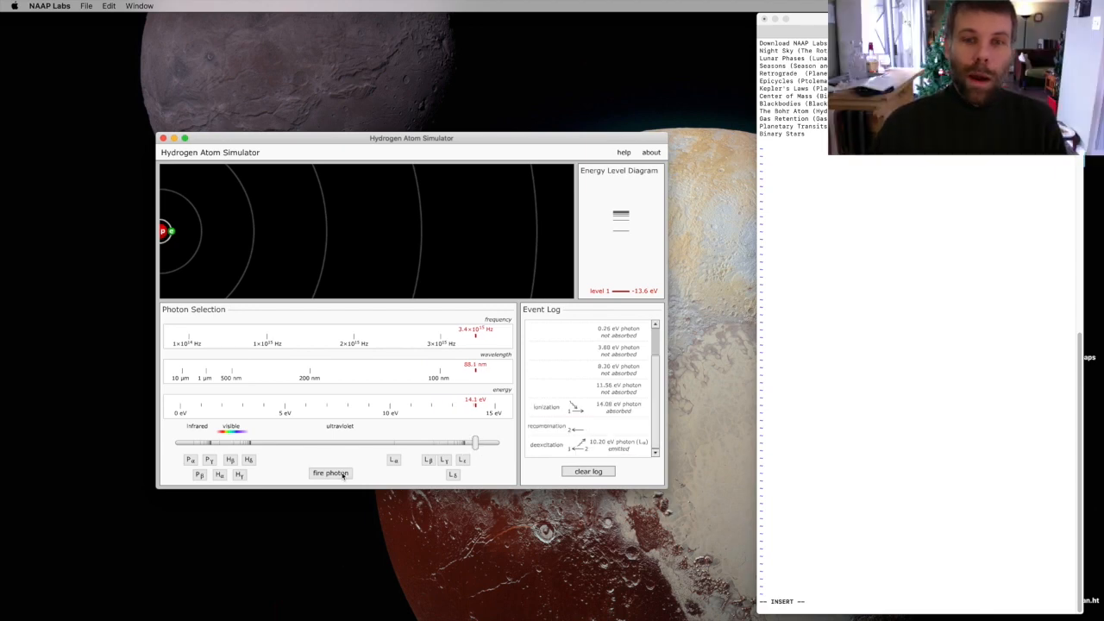
pyautogui.click(330, 472)
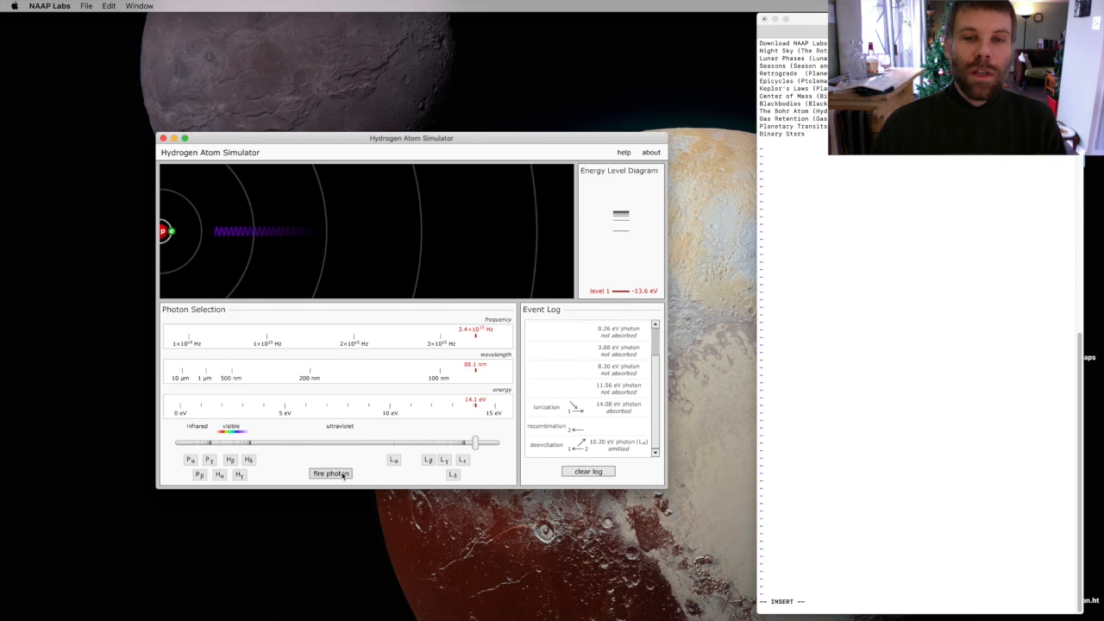
pyautogui.click(330, 472)
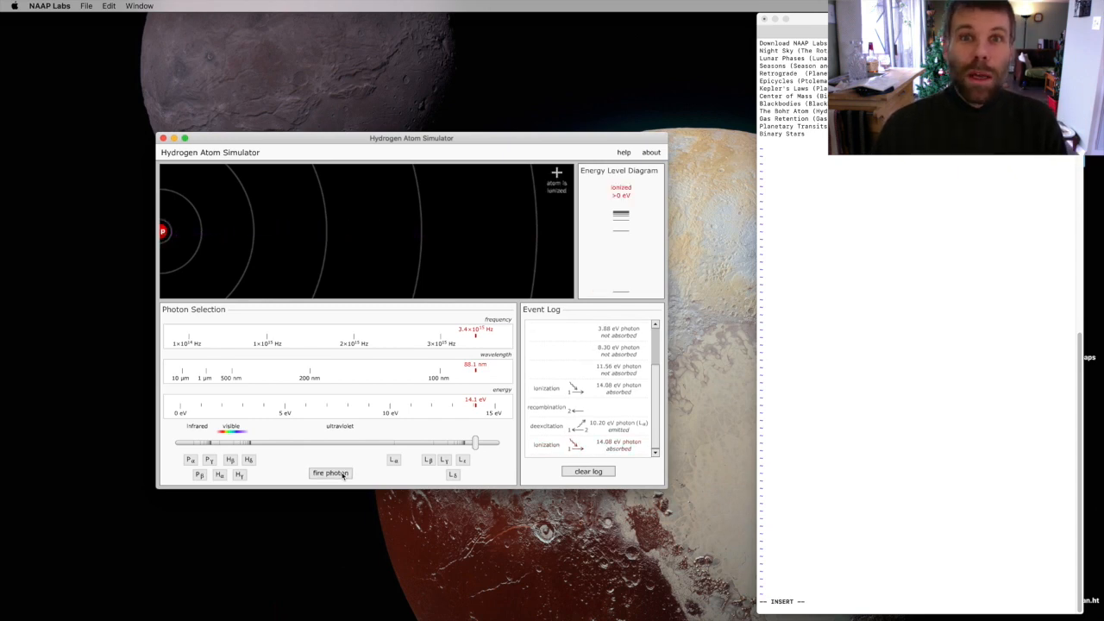
pyautogui.click(330, 473)
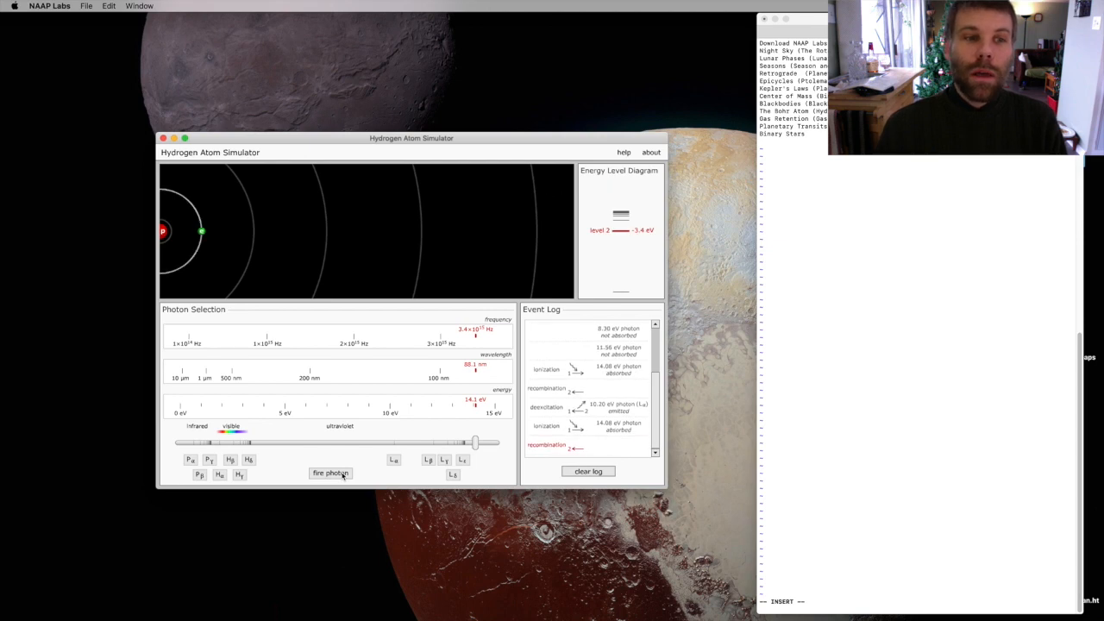
pyautogui.click(329, 473)
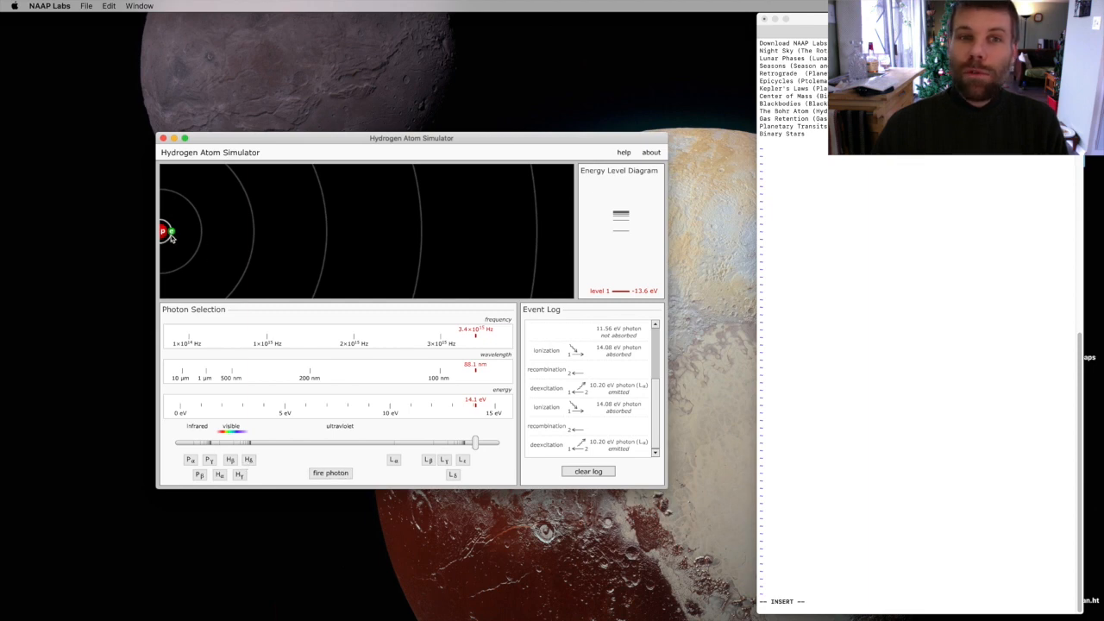
pyautogui.moveTo(202, 240)
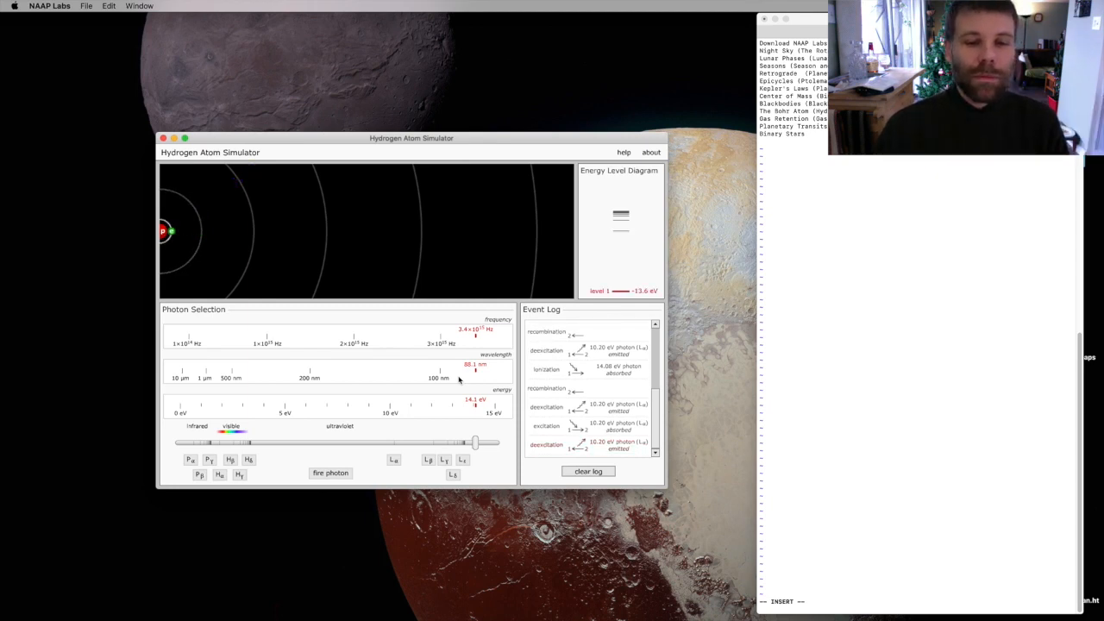
# - Fire repeated 10.20 eV Lα photons to excite the electron to level 2
pyautogui.moveTo(476, 443); pyautogui.dragTo(185, 441)
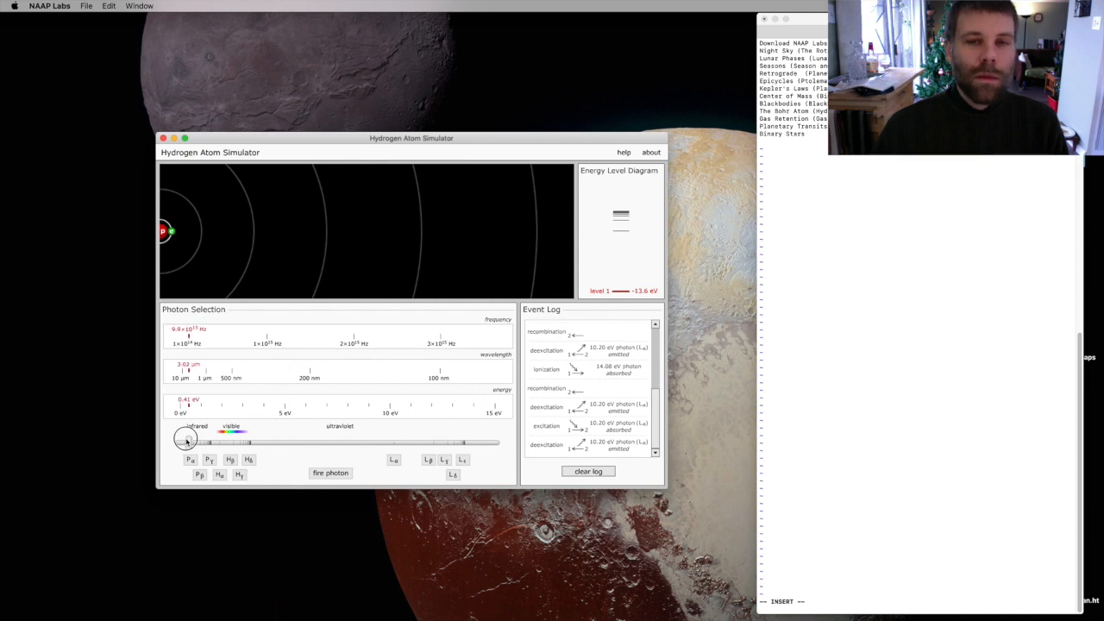
pyautogui.moveTo(185, 438); pyautogui.dragTo(181, 440)
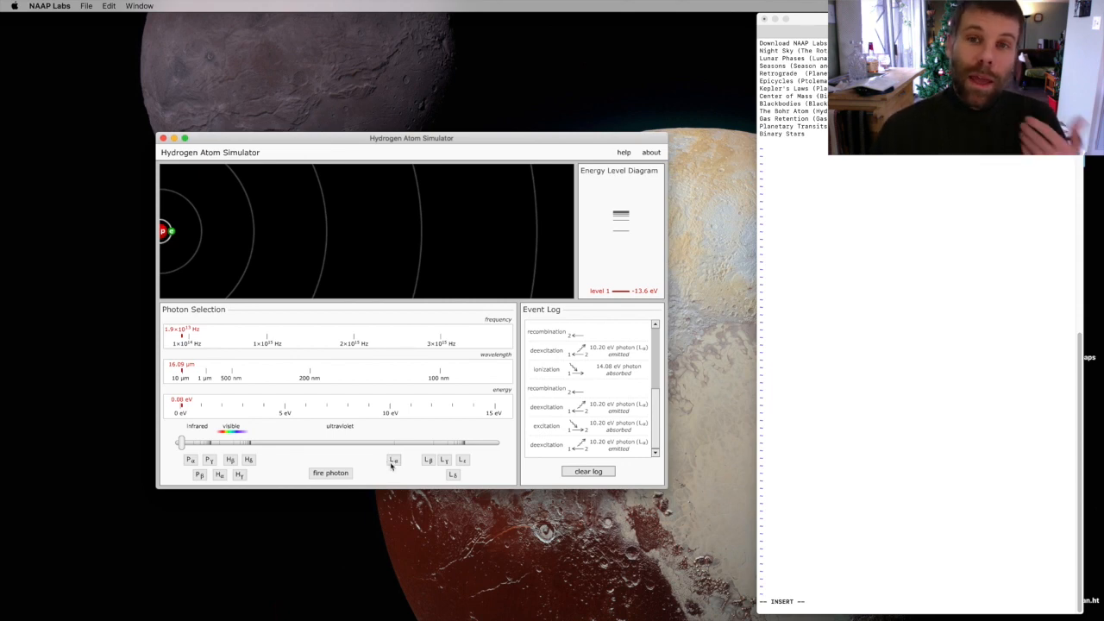
pyautogui.moveTo(393, 461)
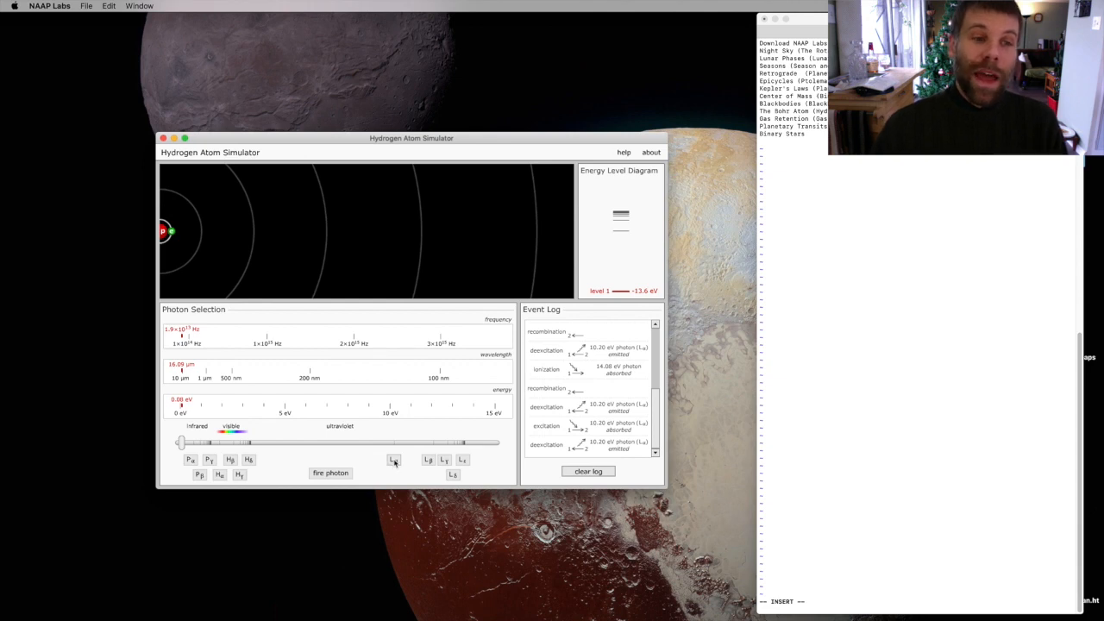
pyautogui.click(330, 472)
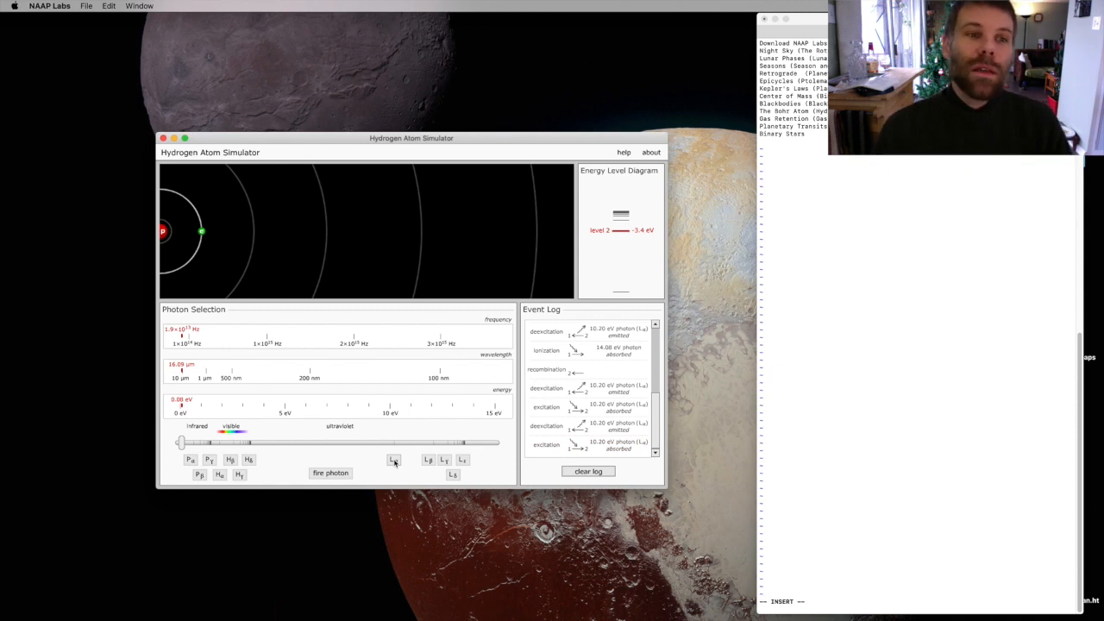
pyautogui.click(329, 472)
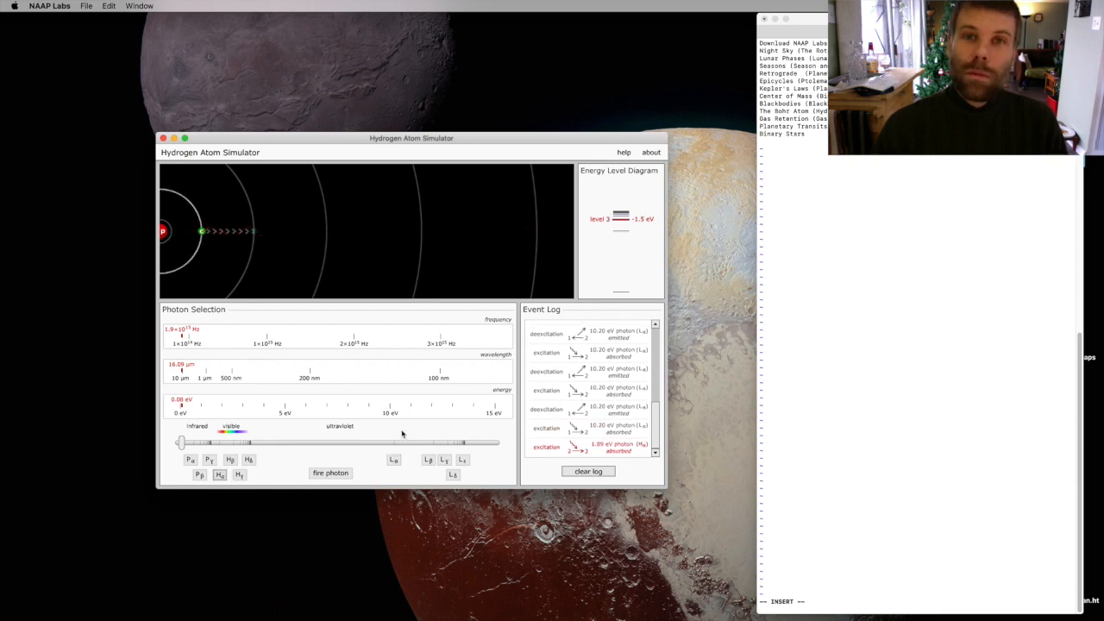
# - Step the electron up with Lα, Hα and Pα photons to level 4, then let it emit 12.75 eV
pyautogui.click(219, 475)
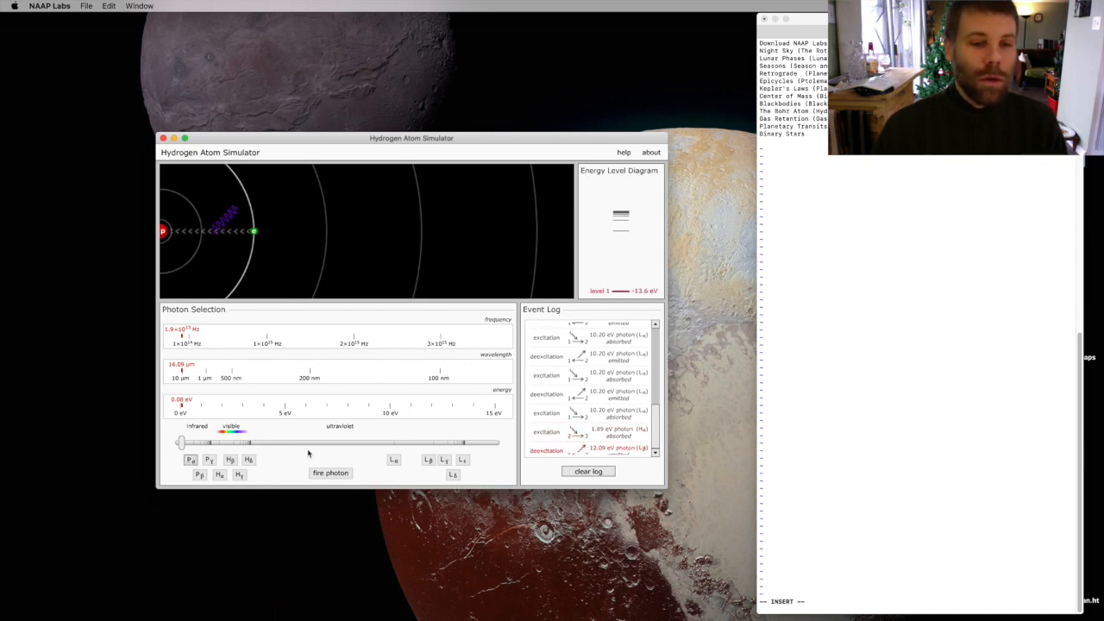
pyautogui.click(330, 473)
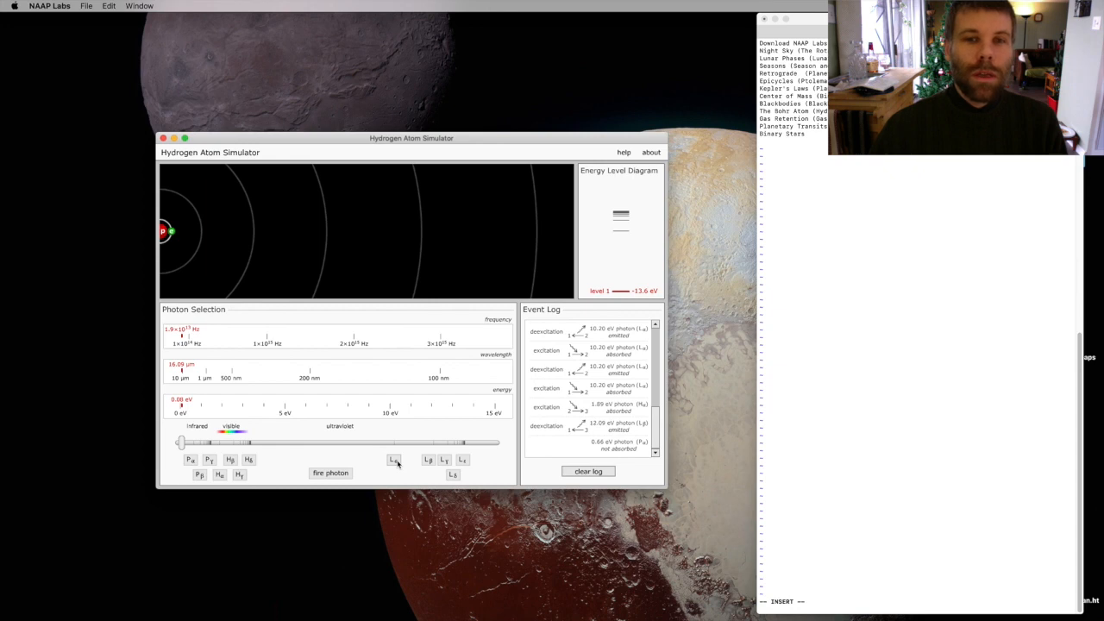
pyautogui.click(394, 460)
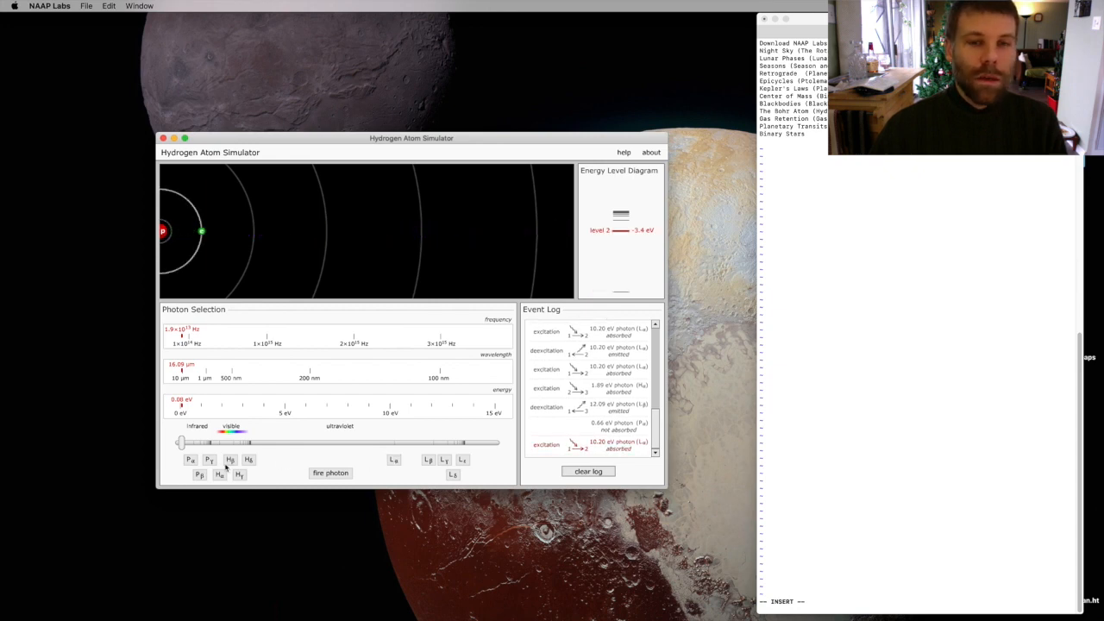
pyautogui.click(220, 474)
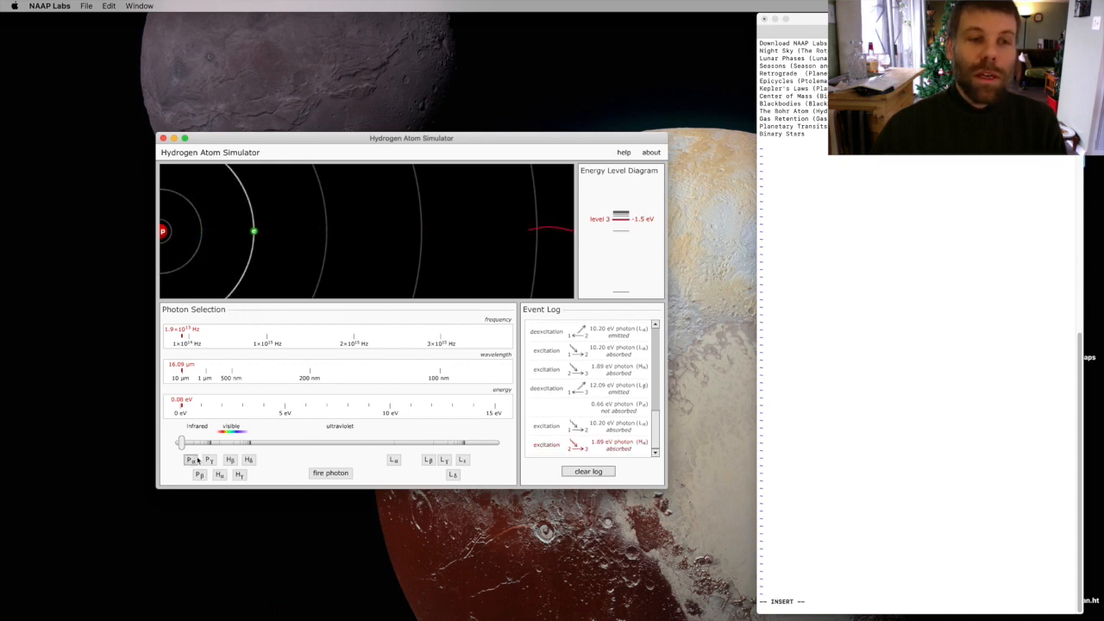
pyautogui.click(329, 472)
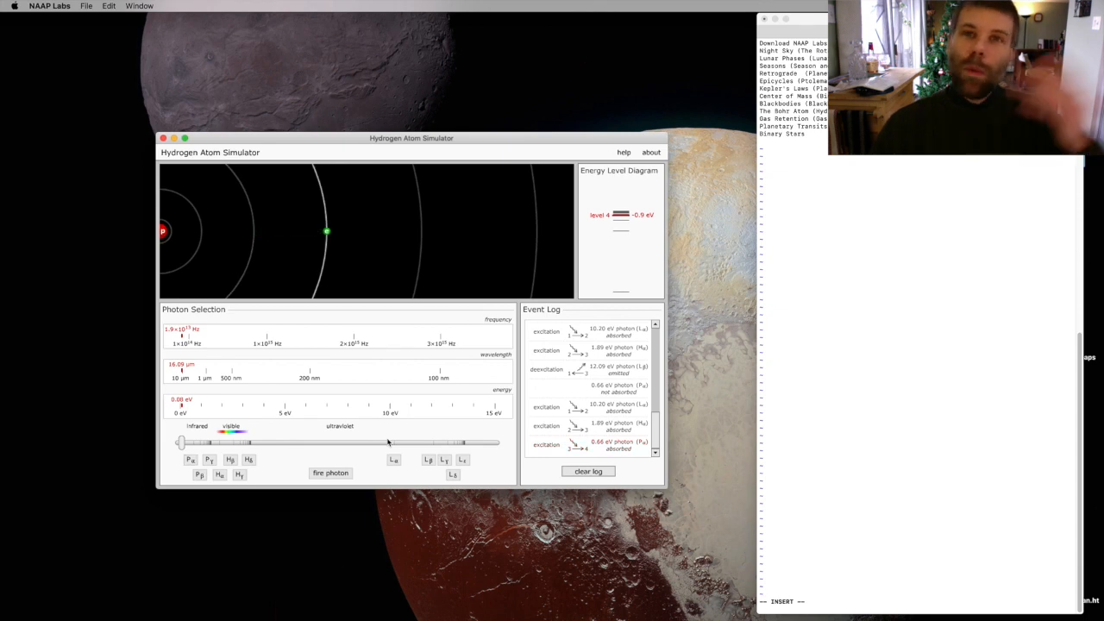
pyautogui.click(330, 472)
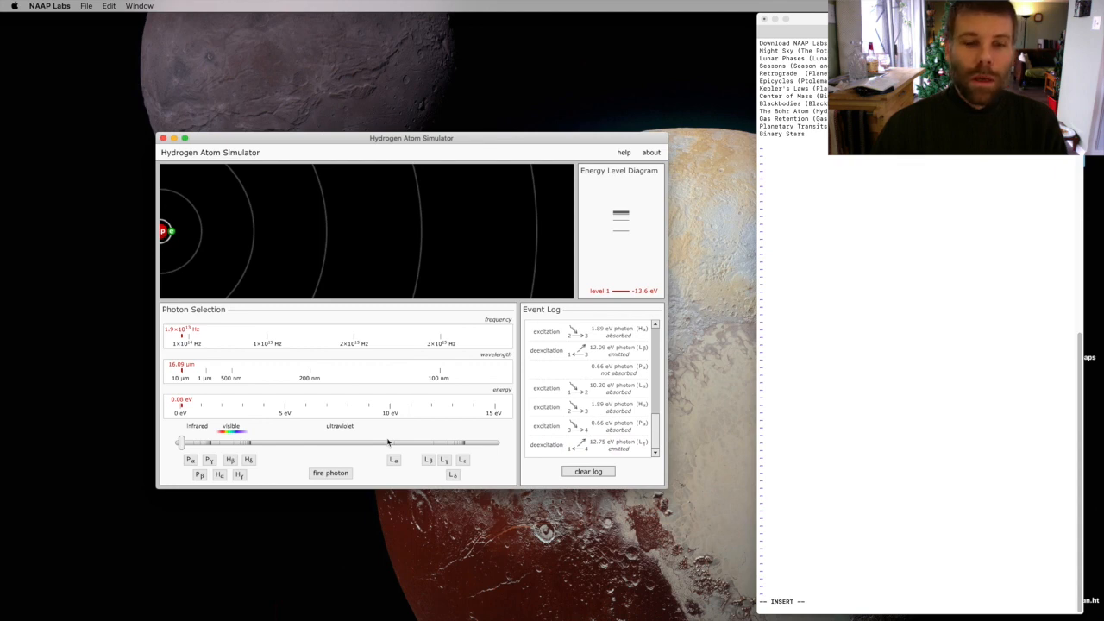
pyautogui.moveTo(431, 461)
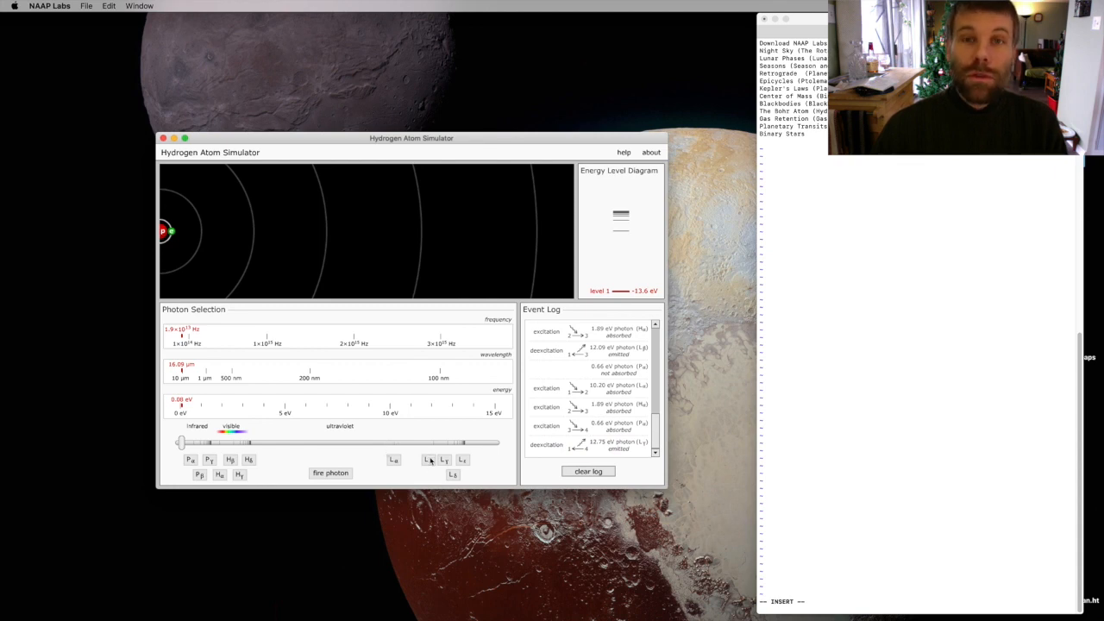
# - Fire a 12.09 eV Lβ photon and watch the cascade decay to level 1
pyautogui.click(429, 460)
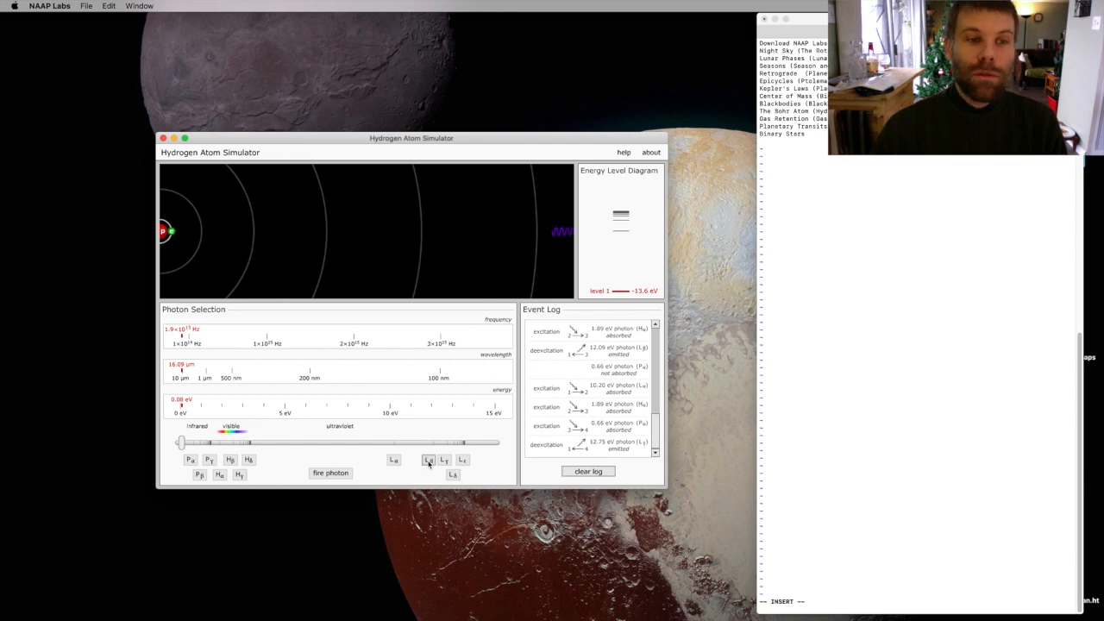
pyautogui.click(329, 473)
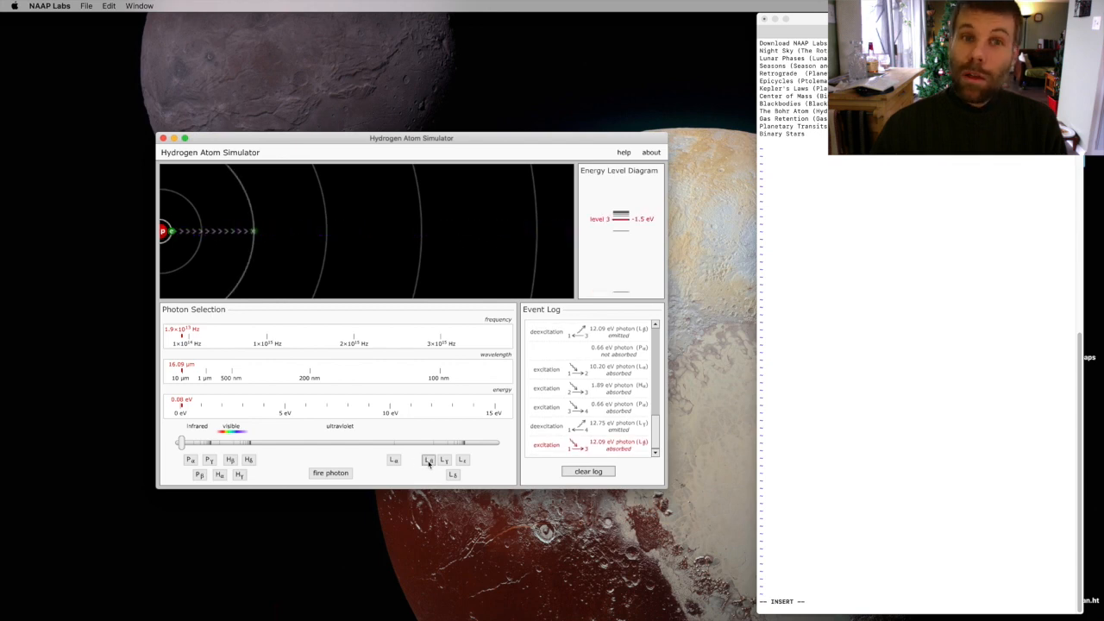
pyautogui.click(331, 473)
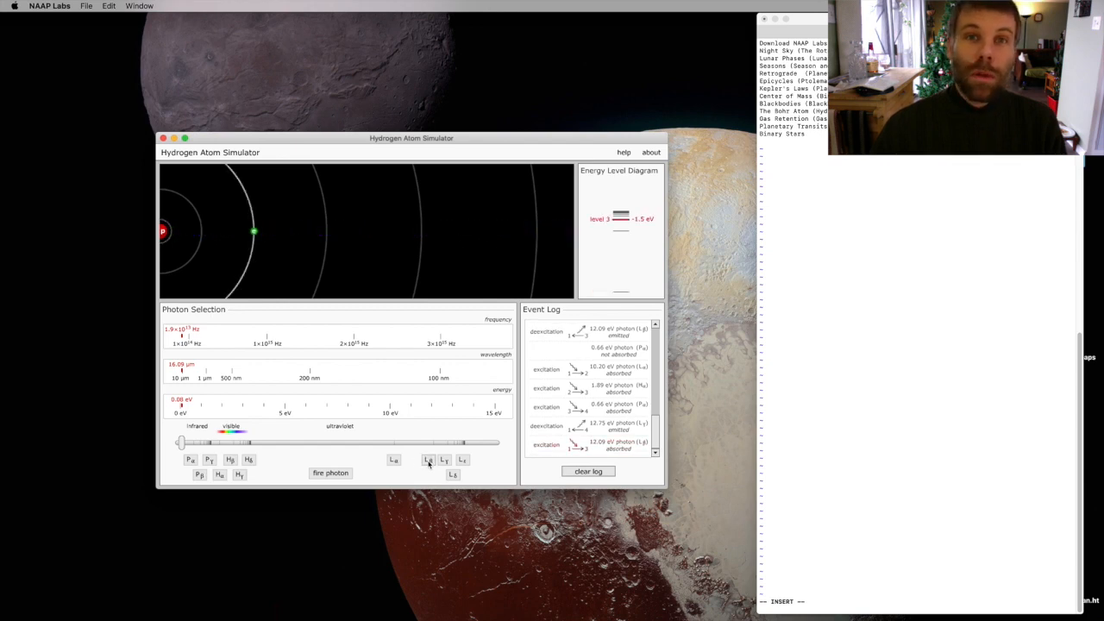
pyautogui.click(329, 473)
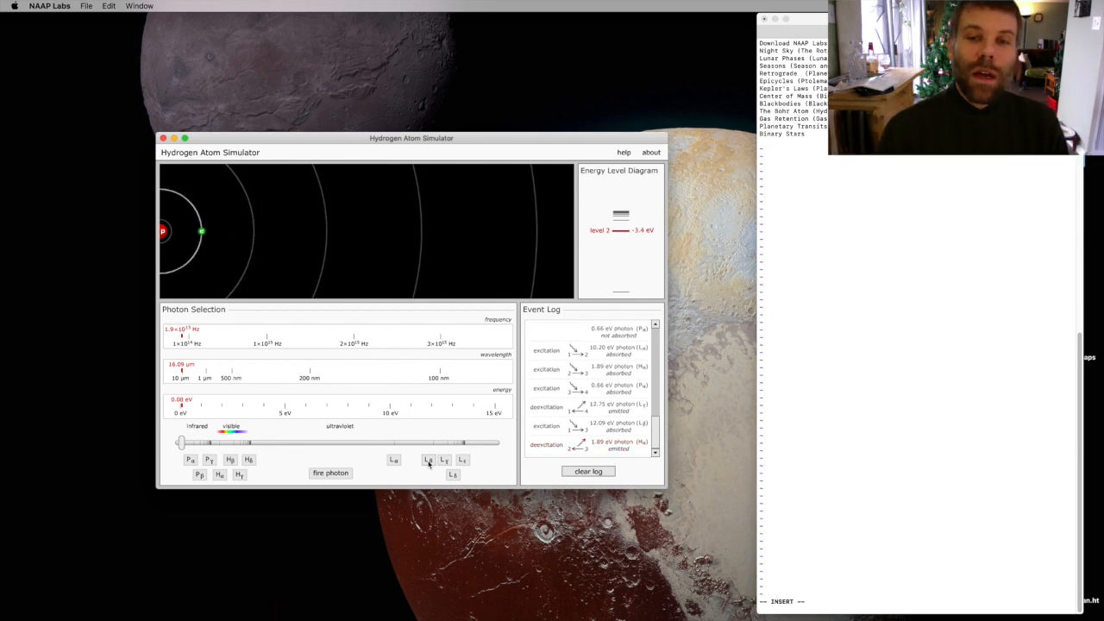
pyautogui.click(330, 473)
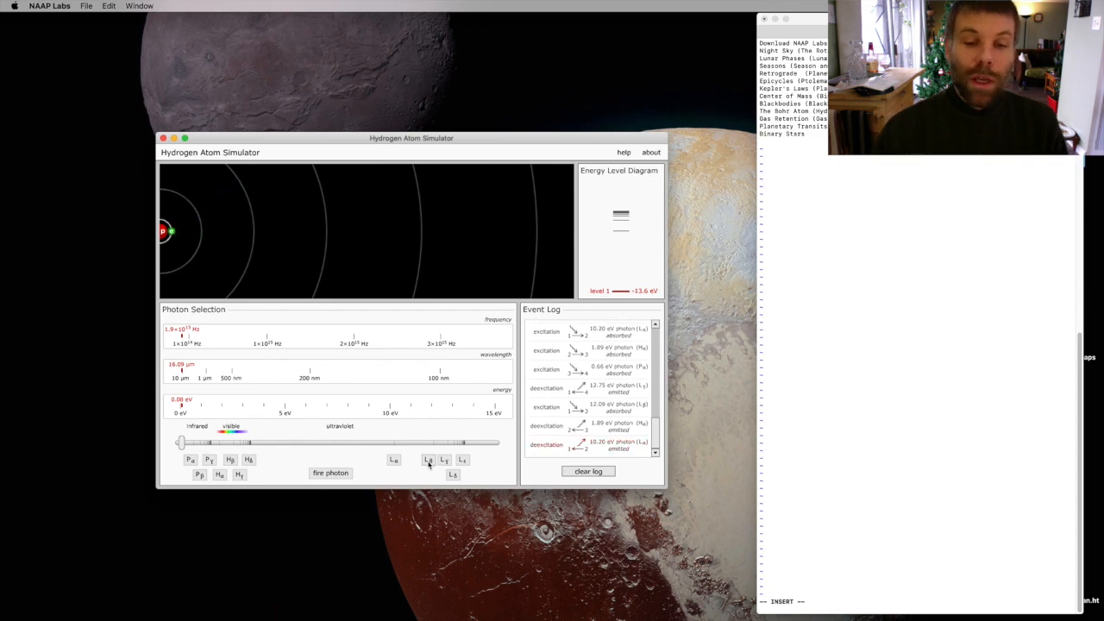
# - Fire a 13.22 eV Lε photon to level 6, followed by 3.02 and 10.20 eV emissions
pyautogui.click(329, 473)
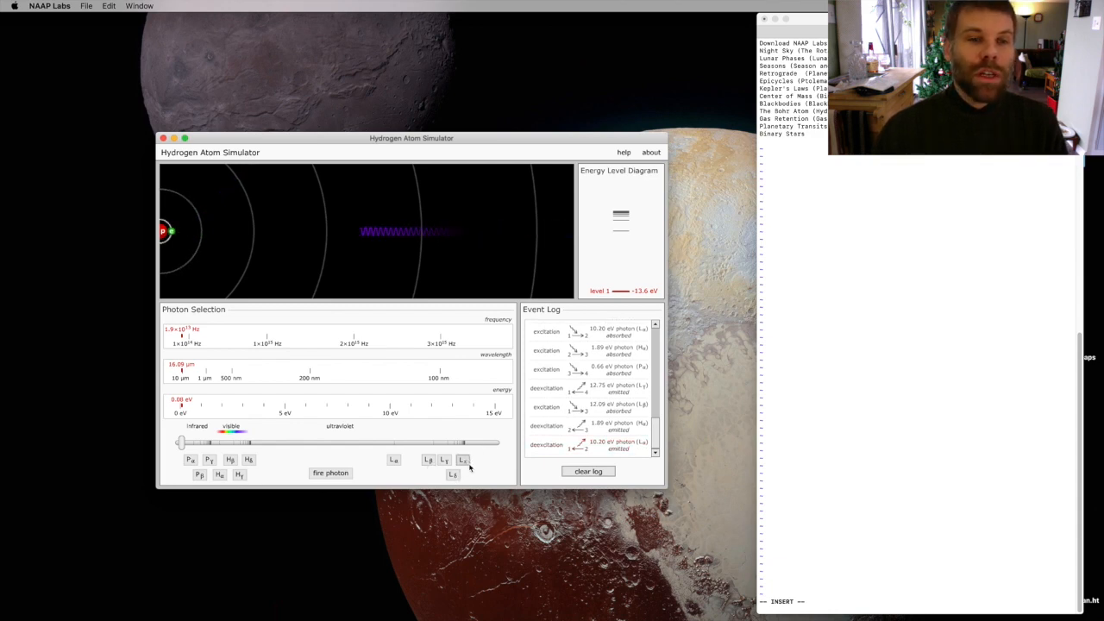
pyautogui.click(330, 472)
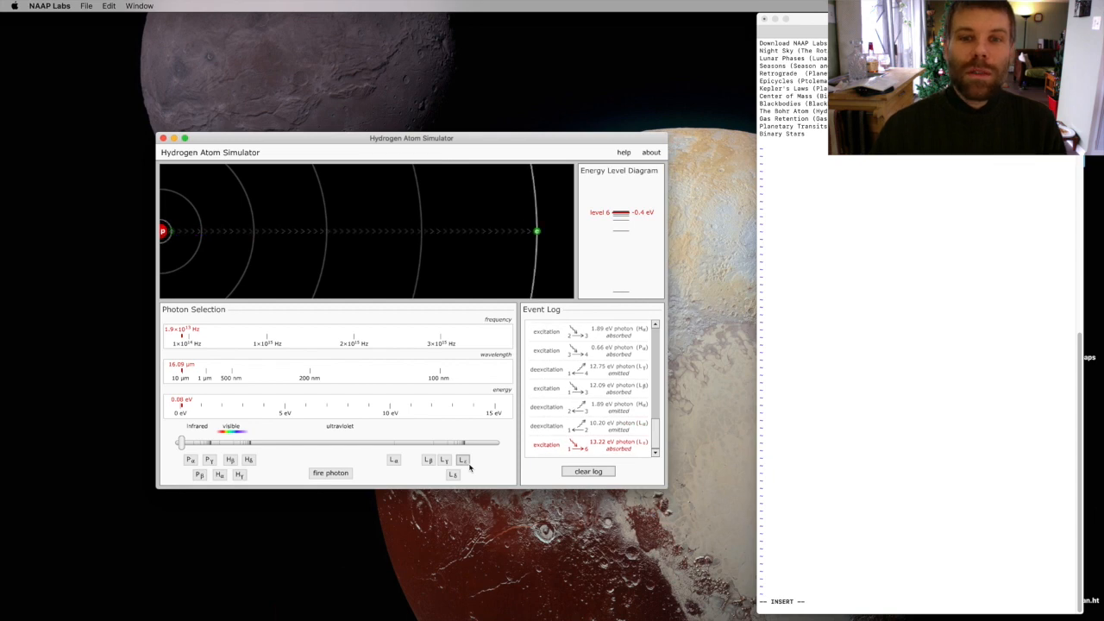
pyautogui.click(462, 458)
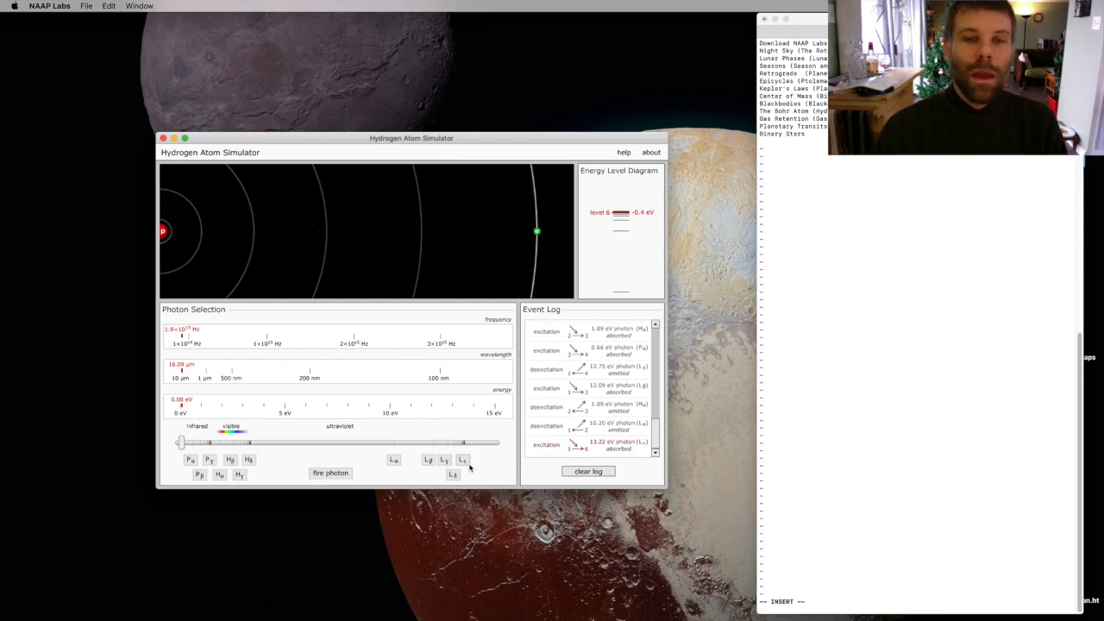
pyautogui.click(330, 473)
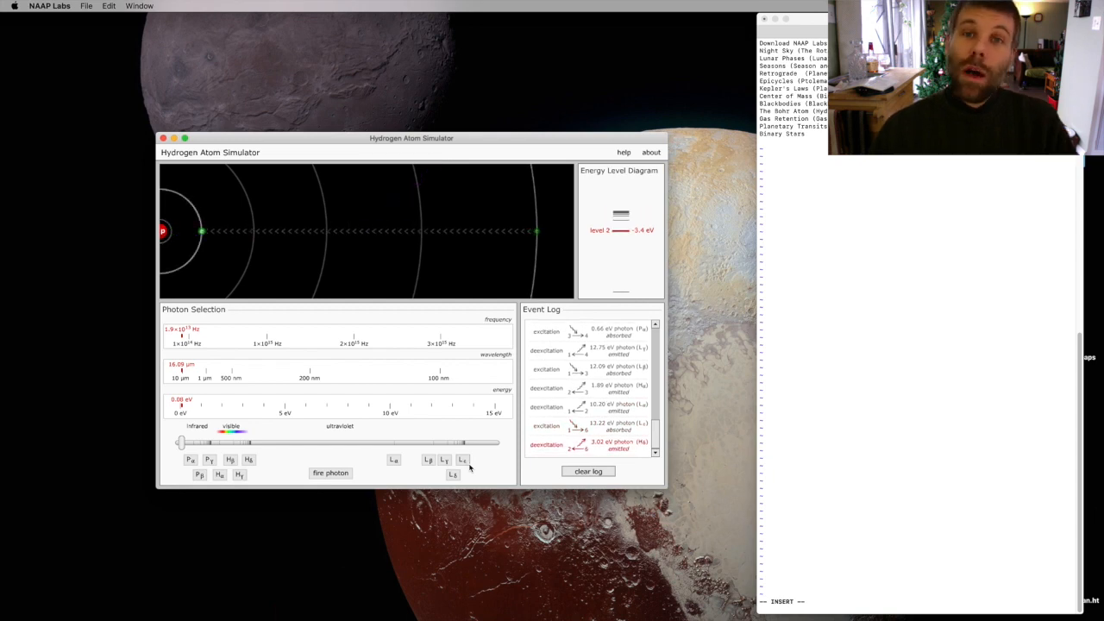
pyautogui.click(330, 472)
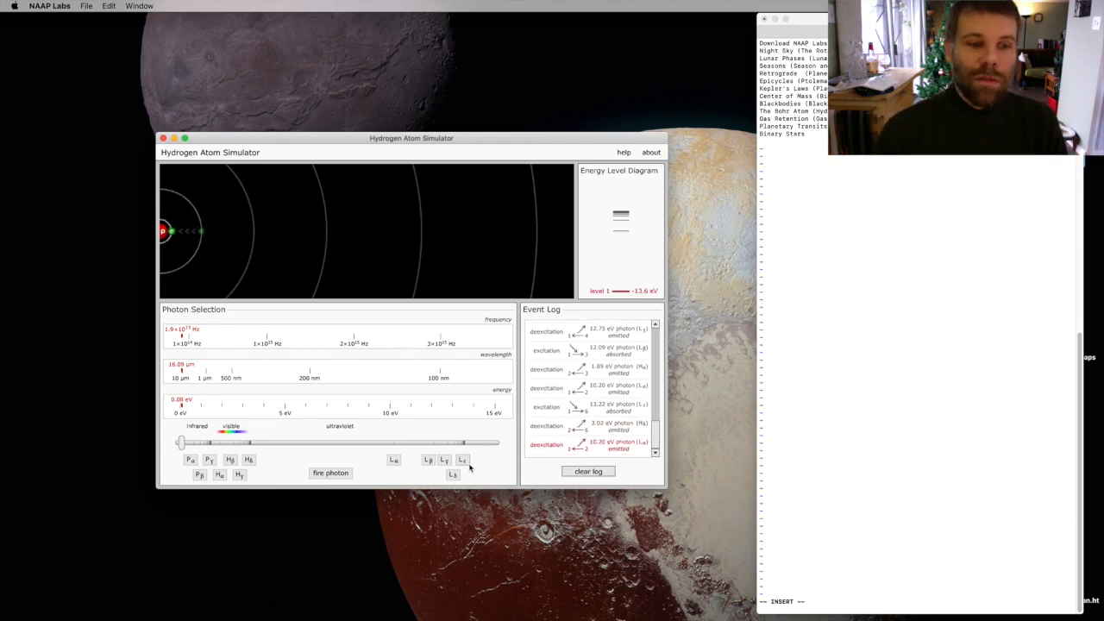
pyautogui.click(453, 474)
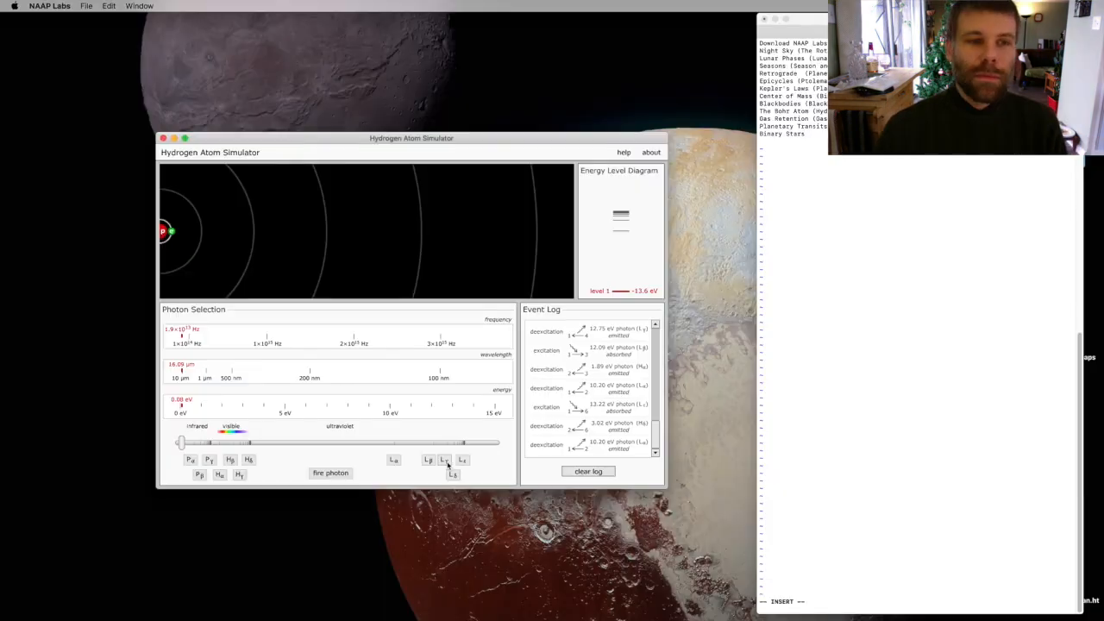